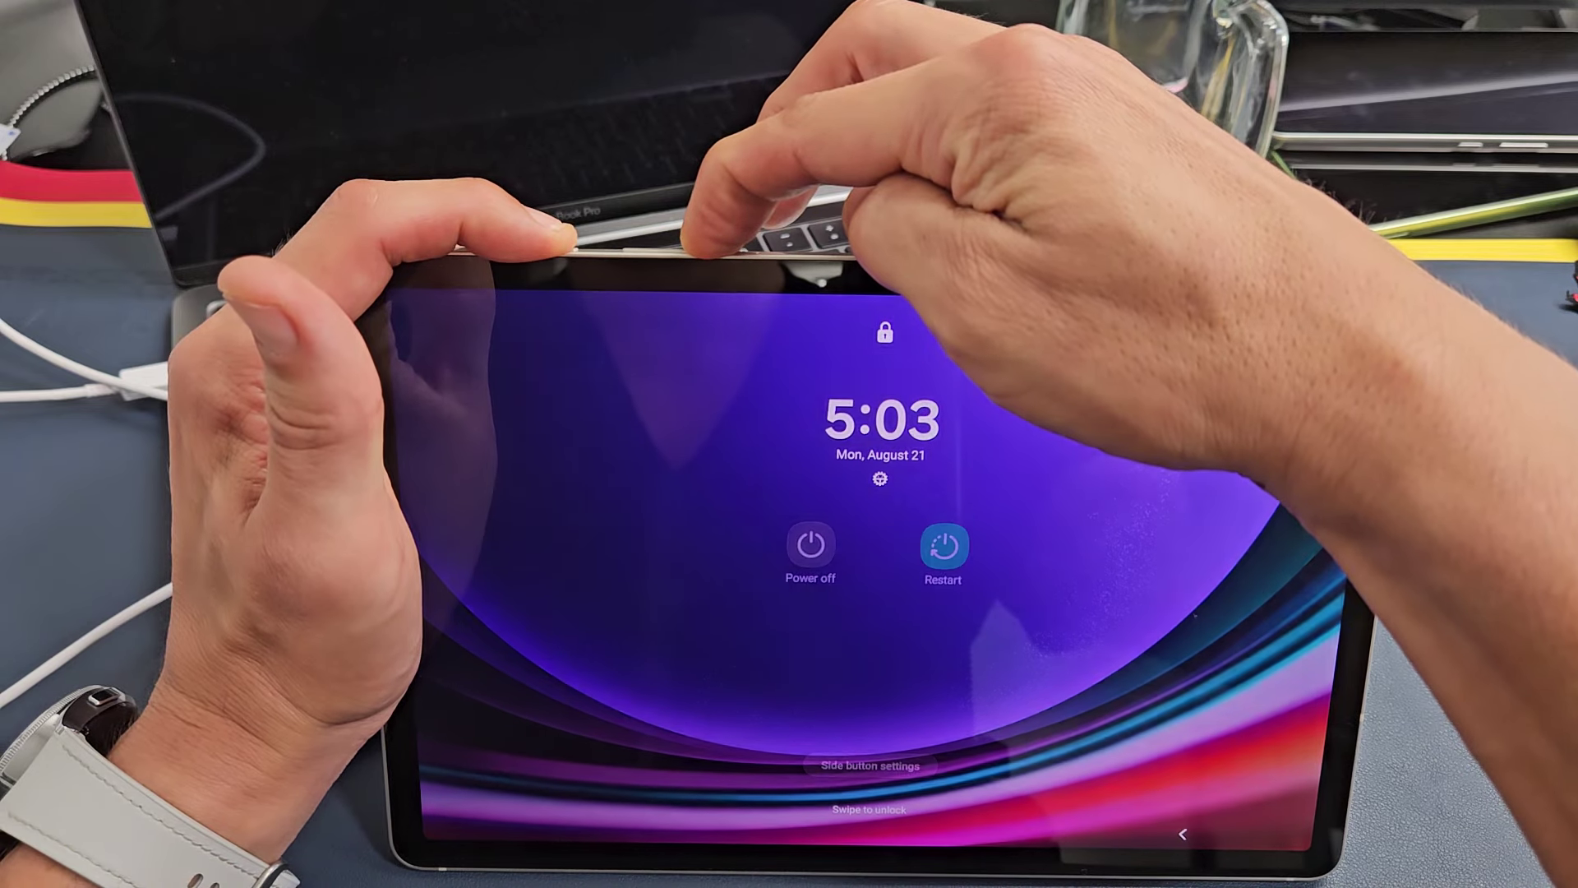
Step: Arm Power off so the tablet prompts 'Tap again to turn off your tablet'
left_click(808, 542)
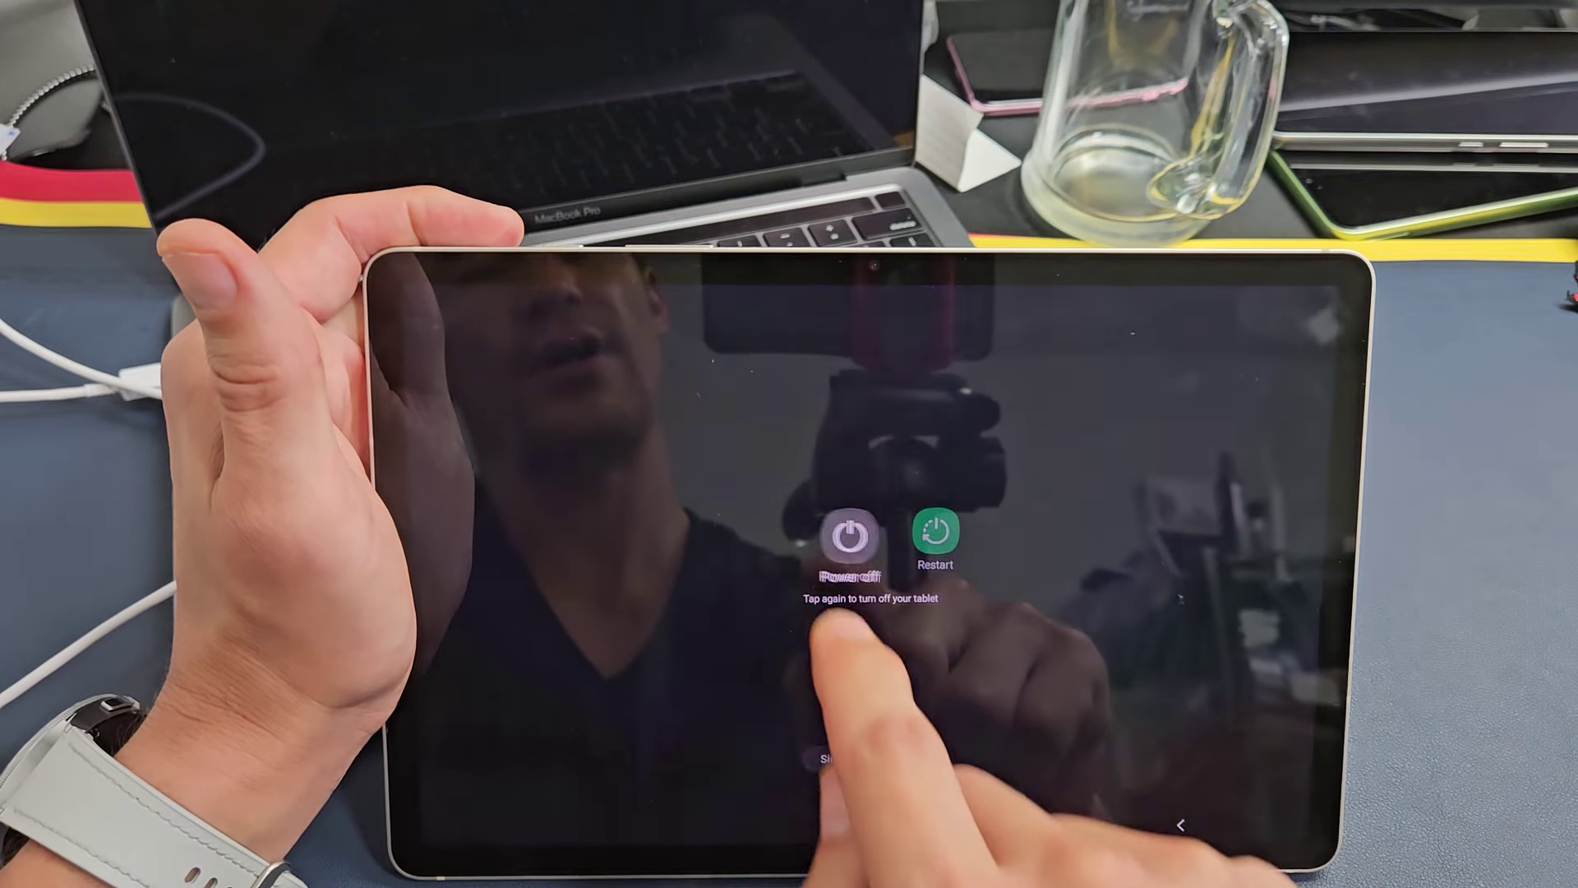